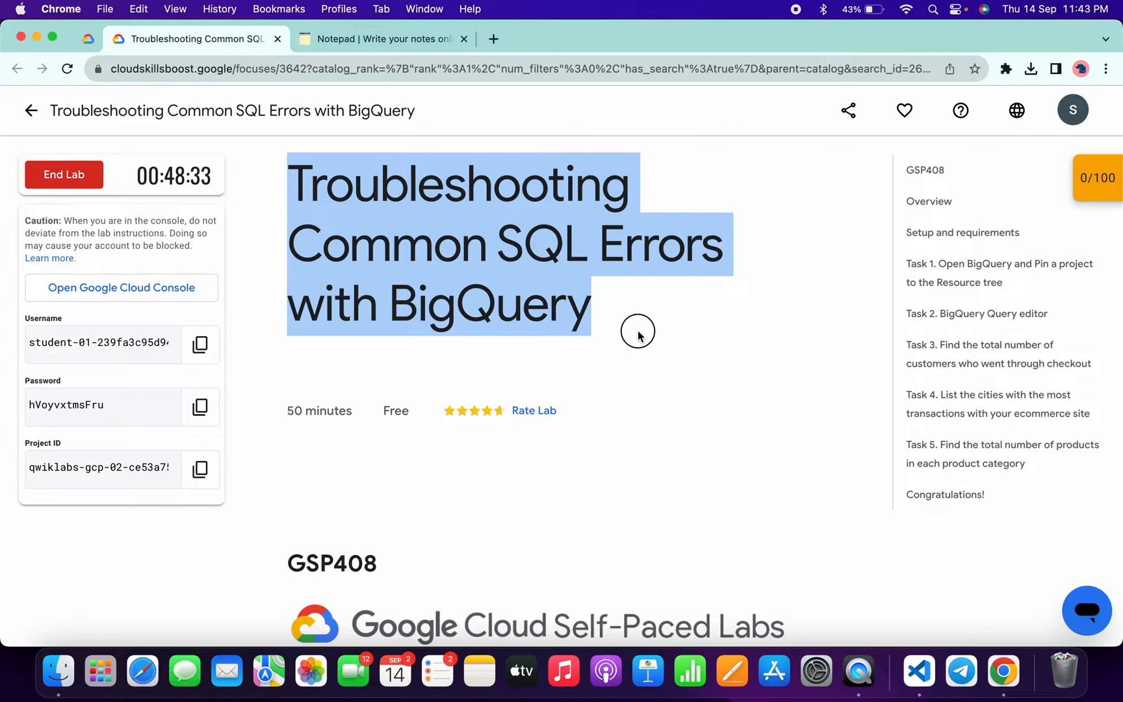
- Select the curl, chmod and run commands for quicklabgsp408.sh in the Notepad notes
left_click(121, 288)
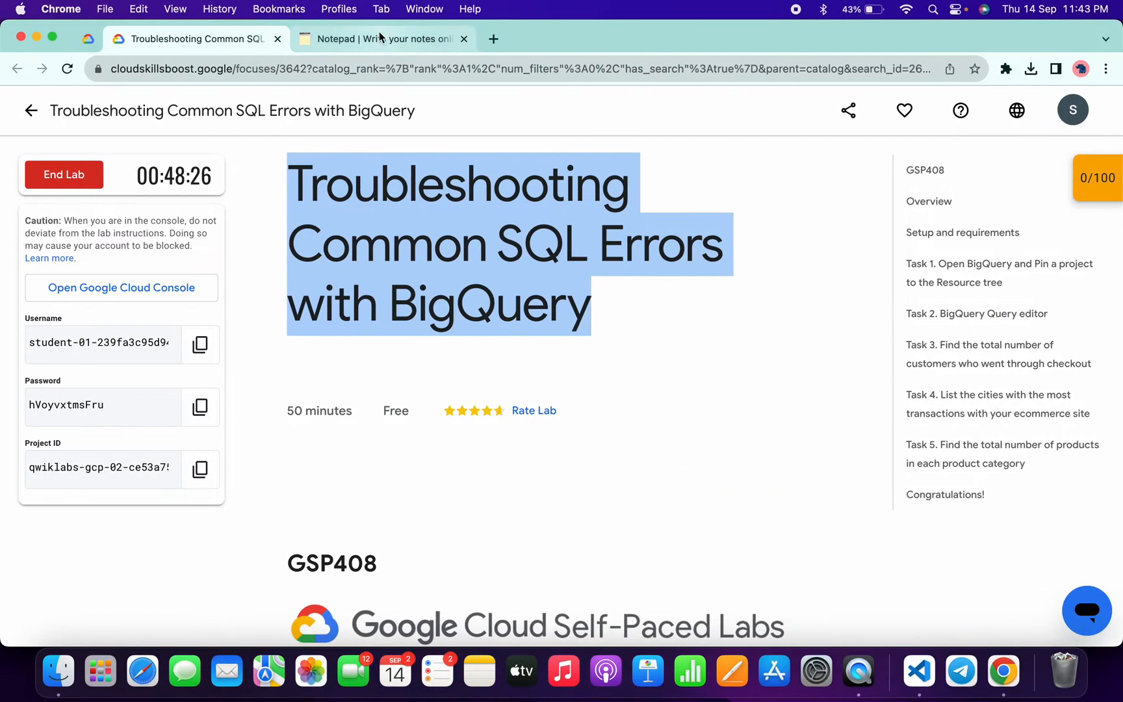
left_click(383, 39)
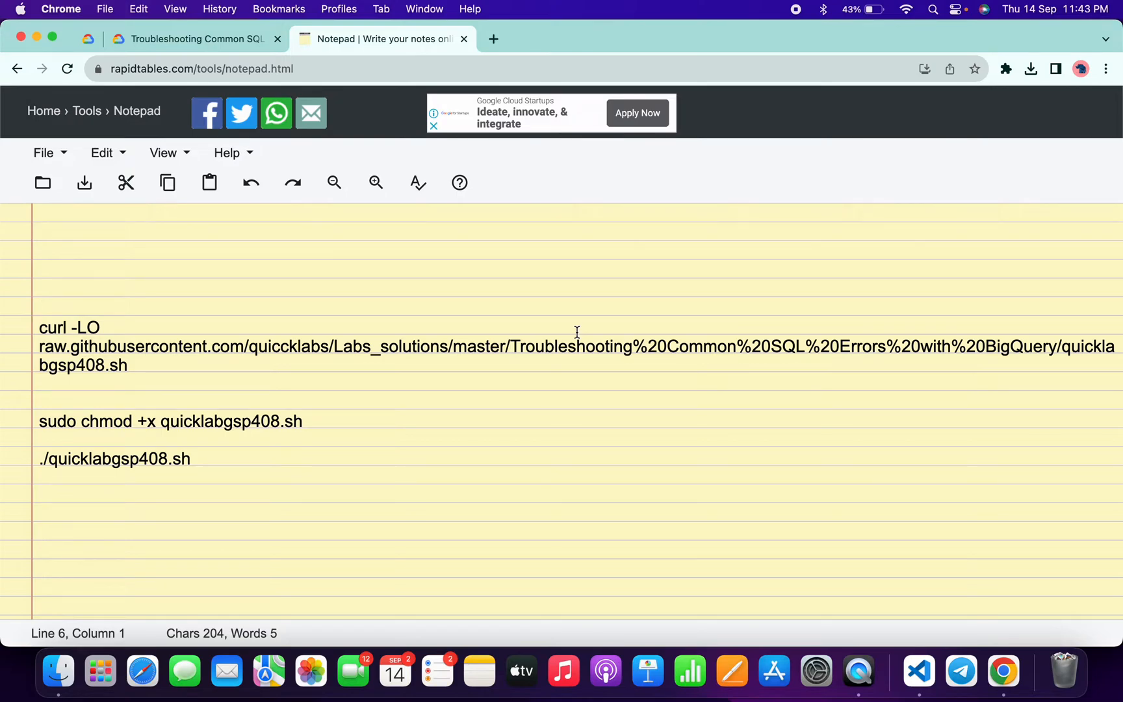
key("cmd+a")
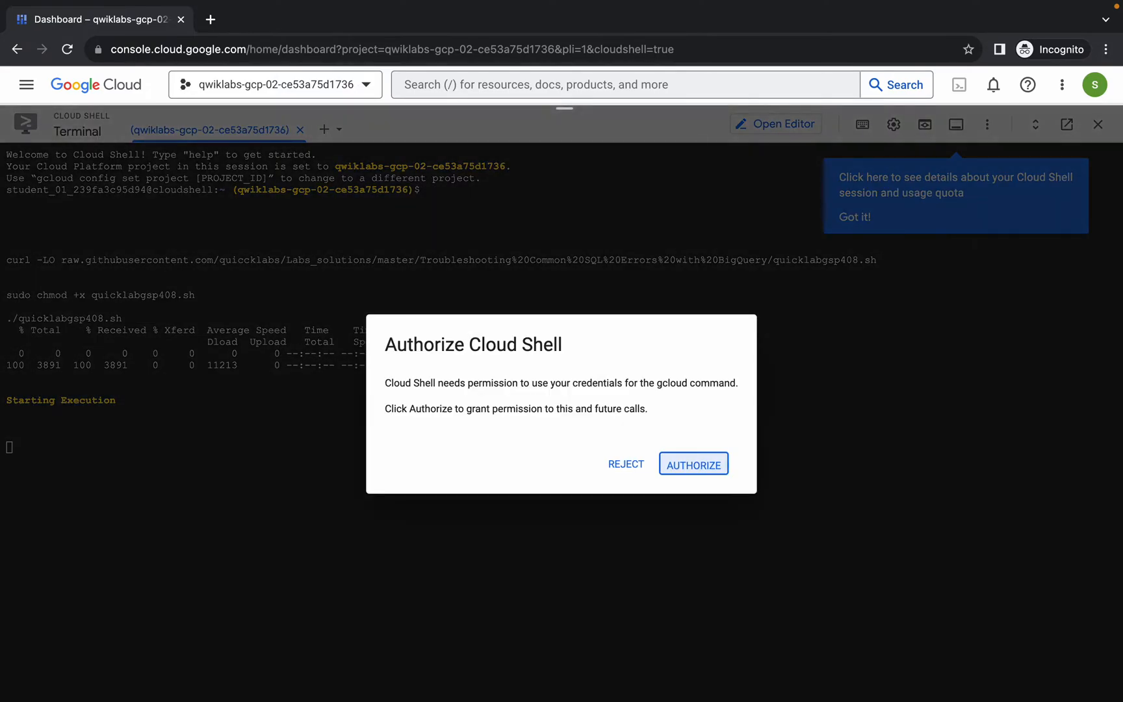
- Authorize Cloud Shell credentials and let the script report Task 3 and Task 4 completed
left_click(693, 464)
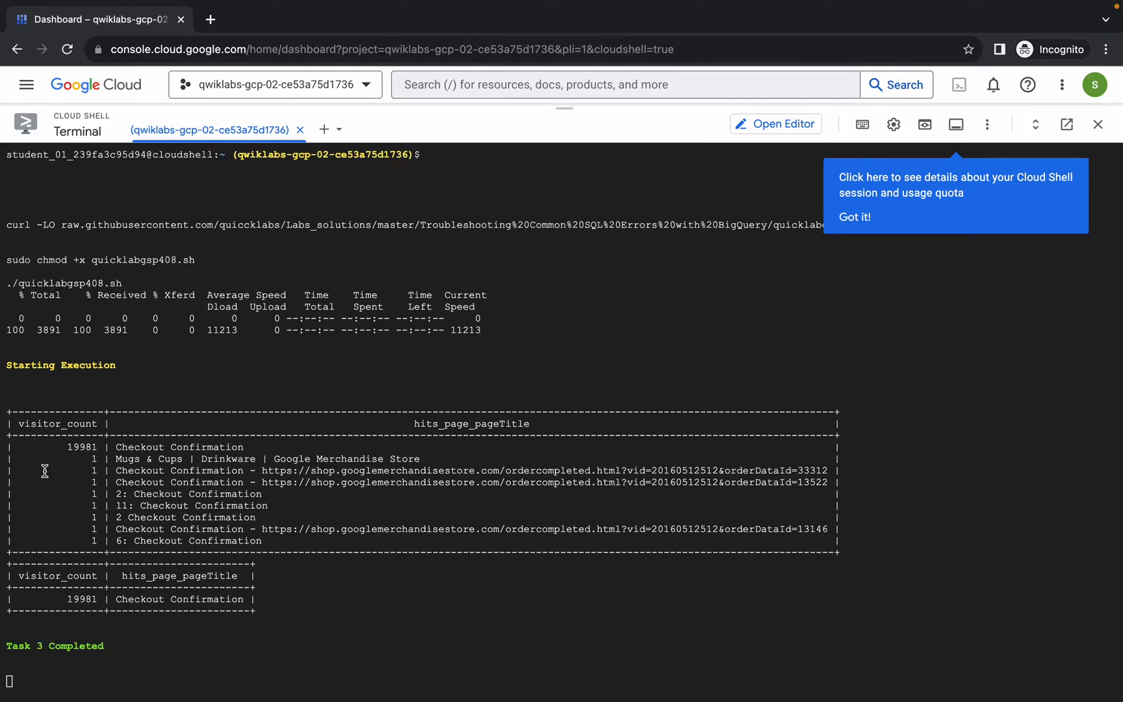
scroll("down", 3)
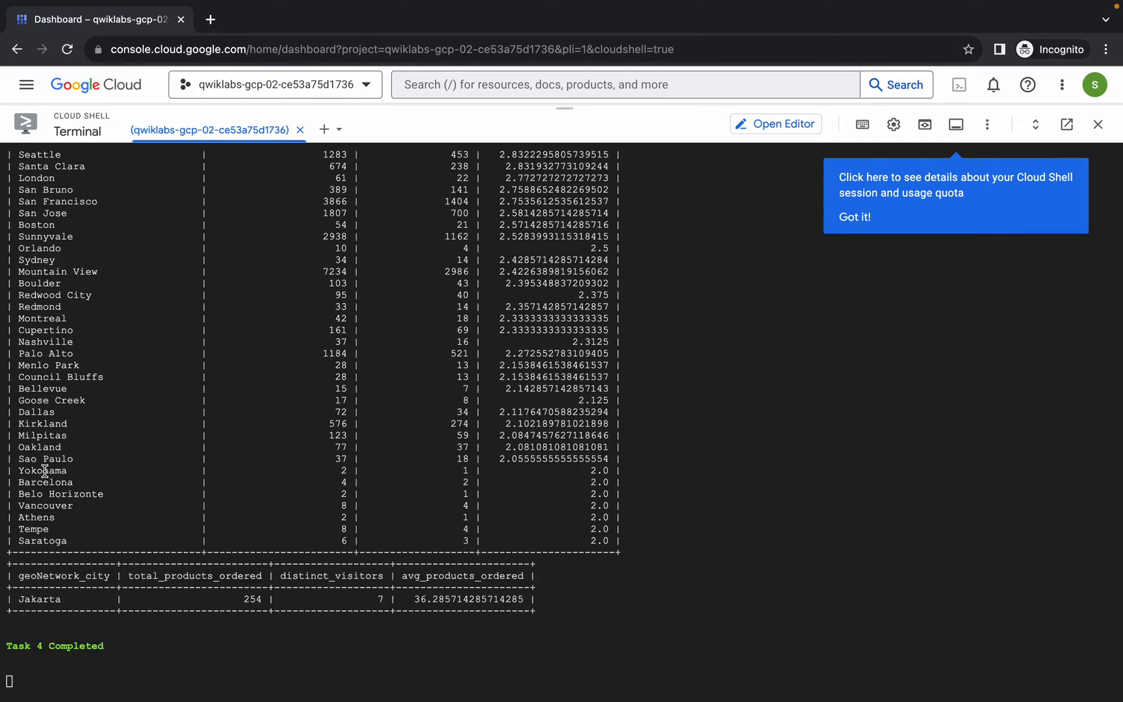
scroll("down", 3)
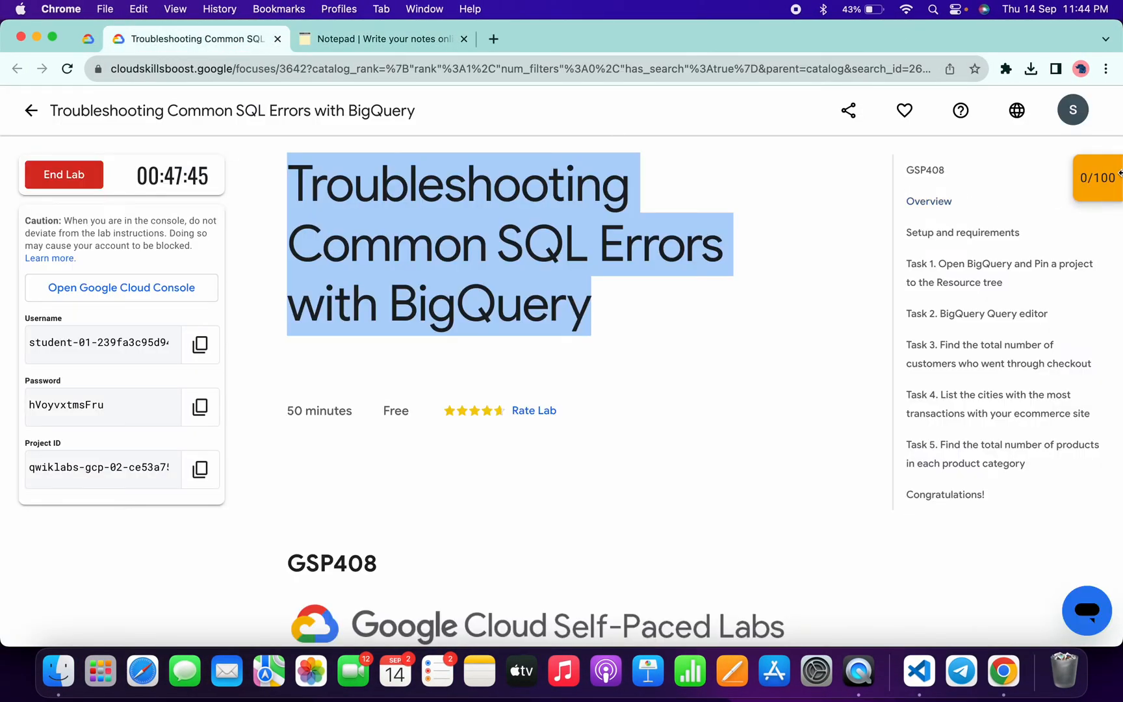
- Check progress on the checkout customers, products per category and cities transactions checkpoints, reaching 100/100
left_click(1098, 178)
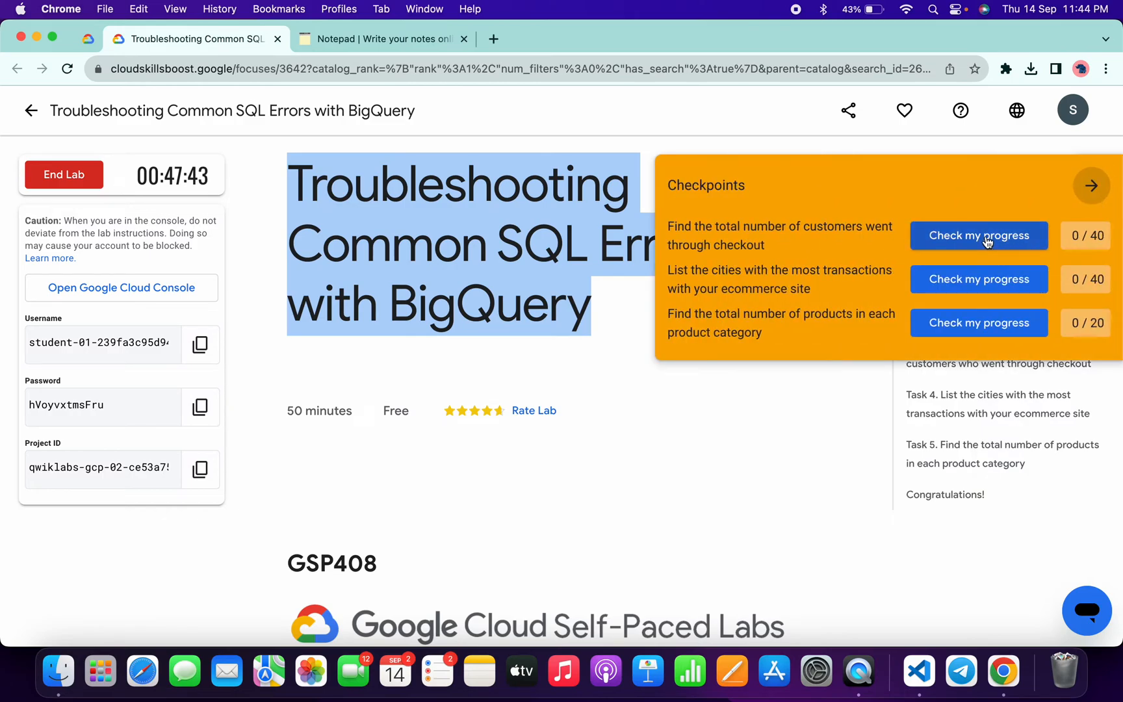
left_click(979, 236)
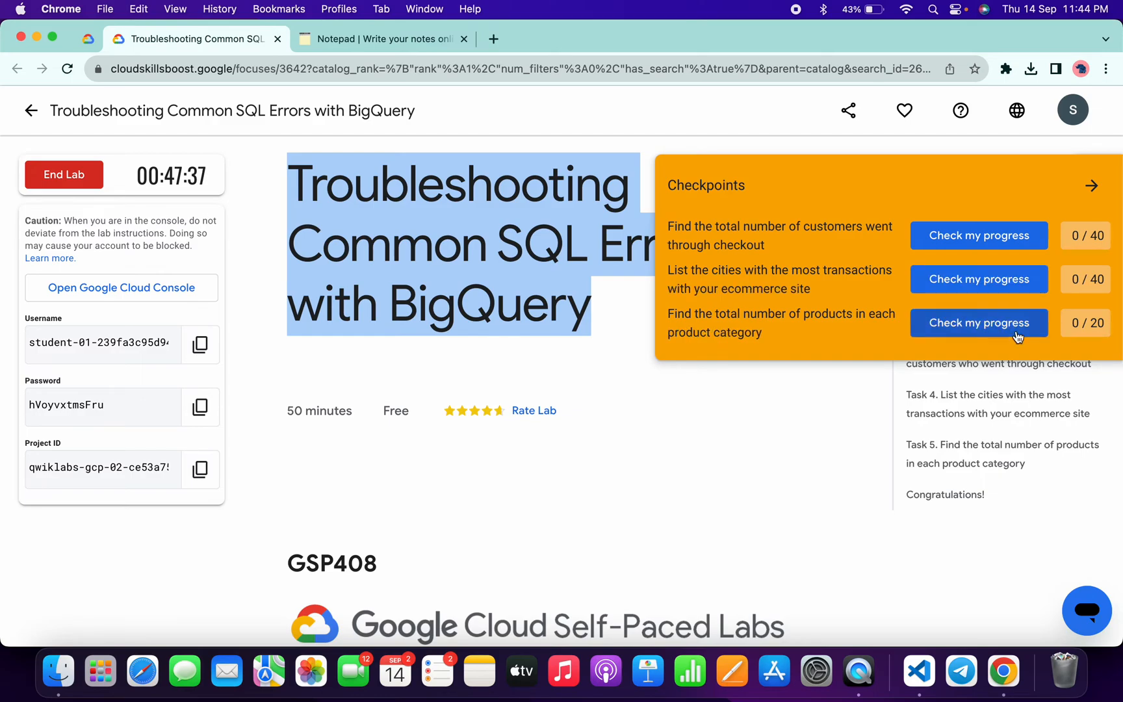
left_click(979, 235)
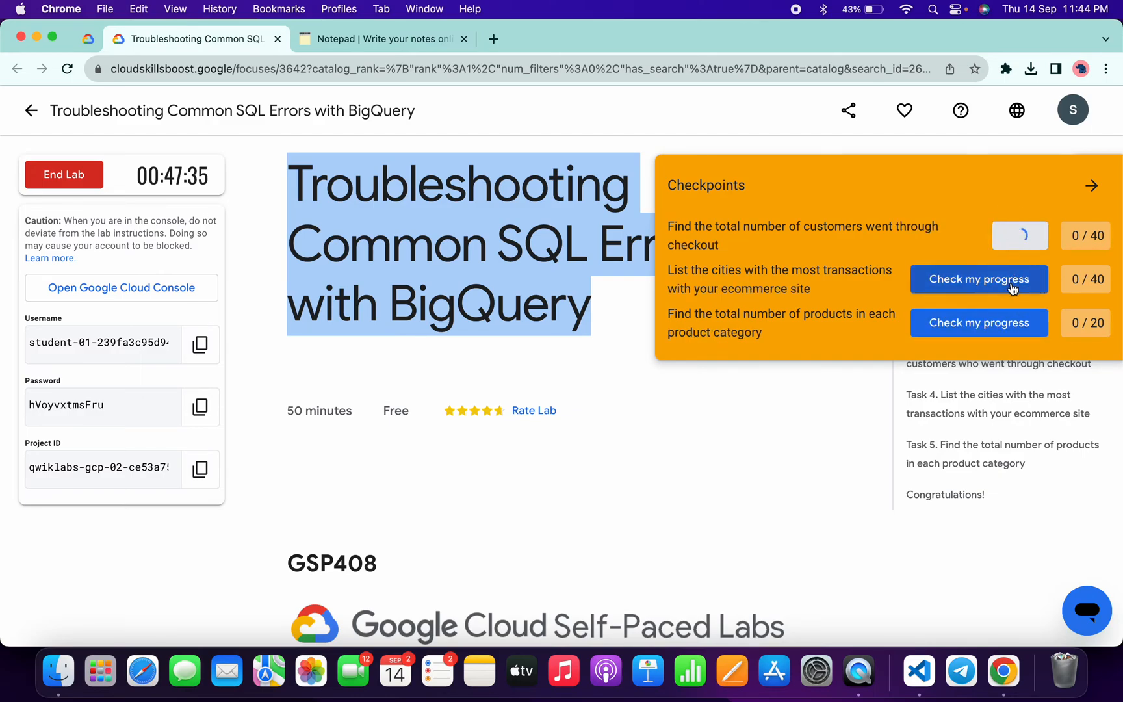
left_click(979, 279)
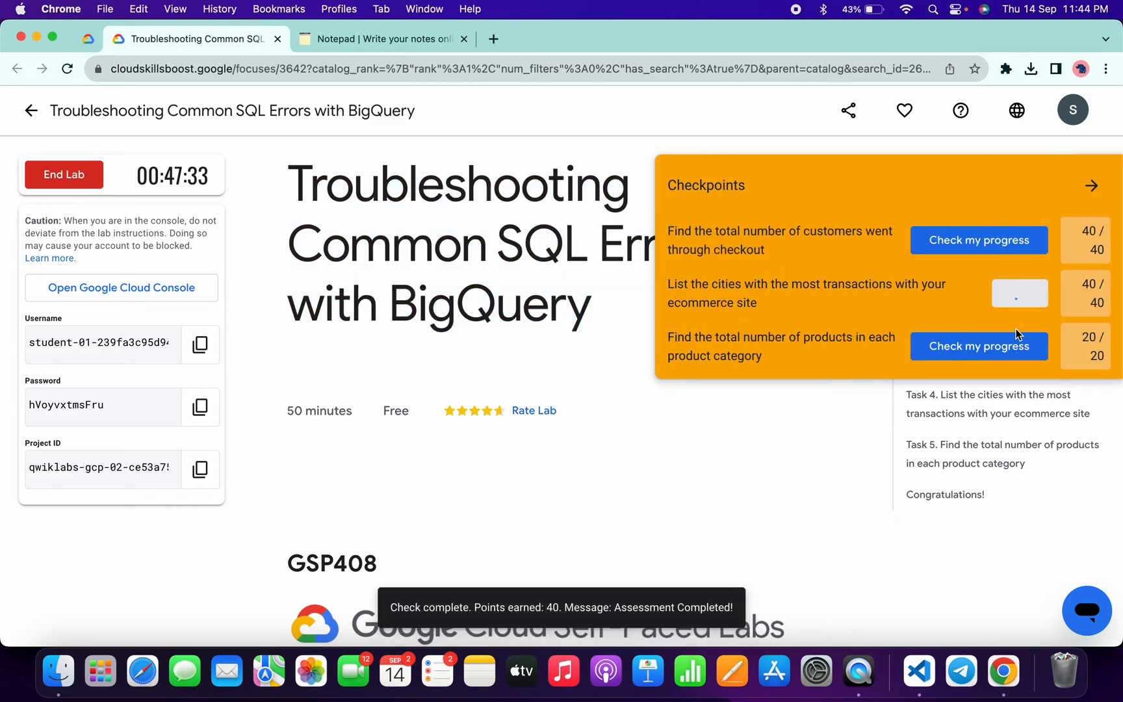
left_click(979, 293)
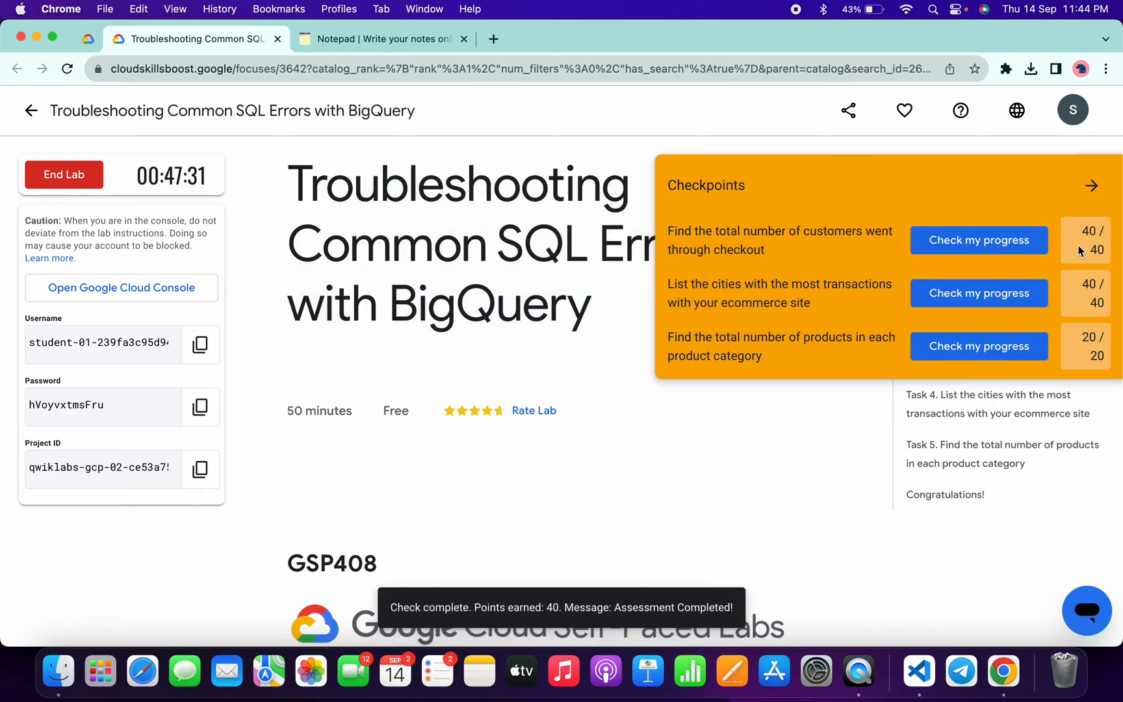
left_click(1090, 186)
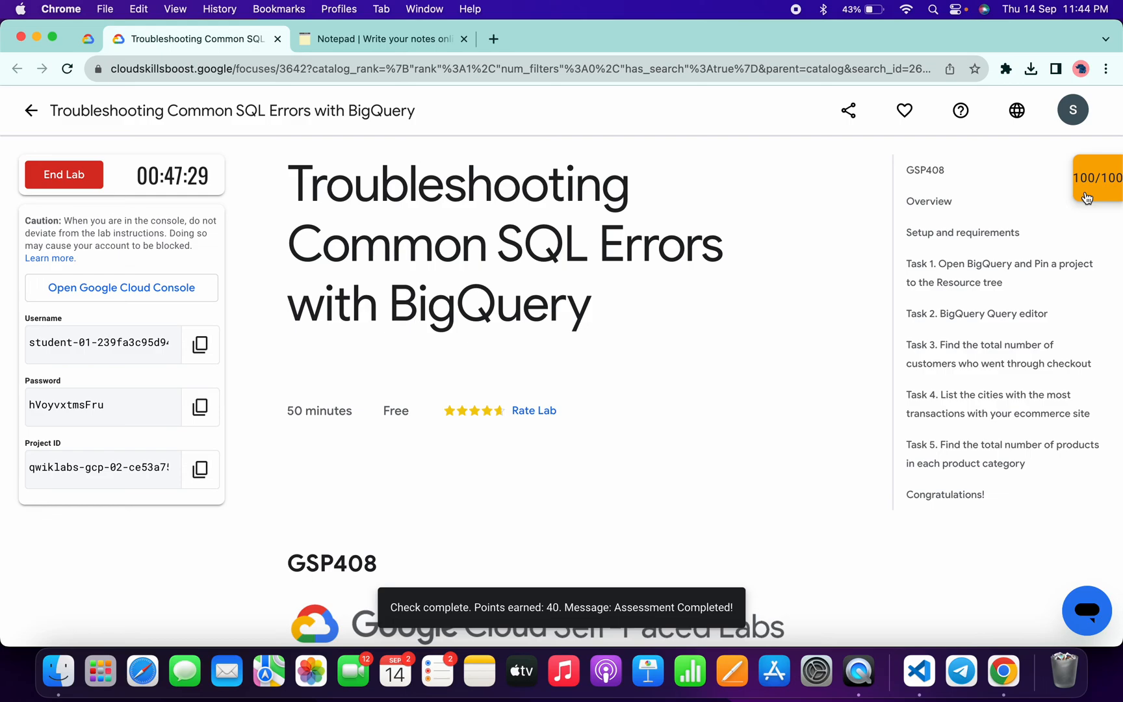